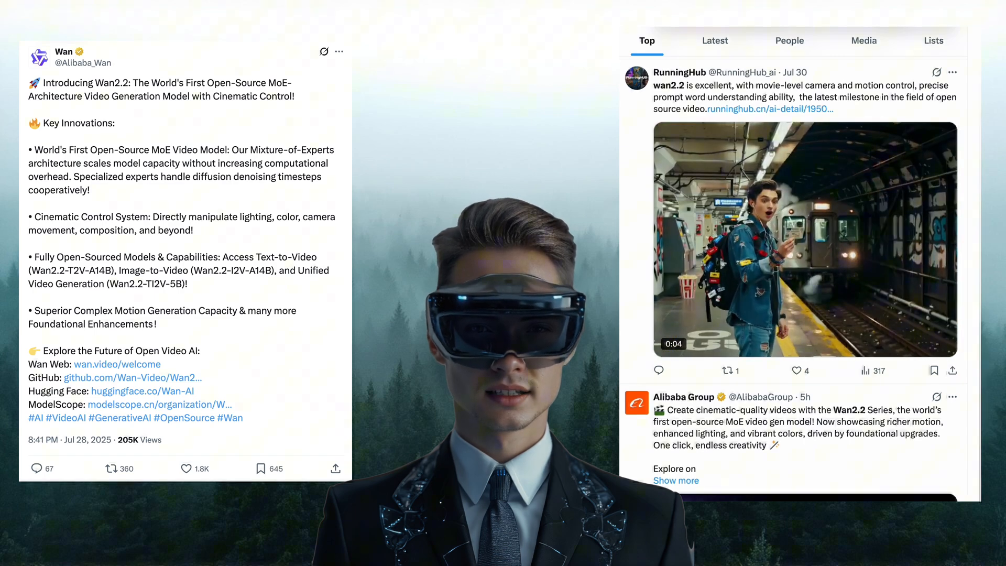
# - Leave the Wan2.2 overview page on wan.video and open an empty, unsaved ComfyUI workflow
pyautogui.click(116, 364)
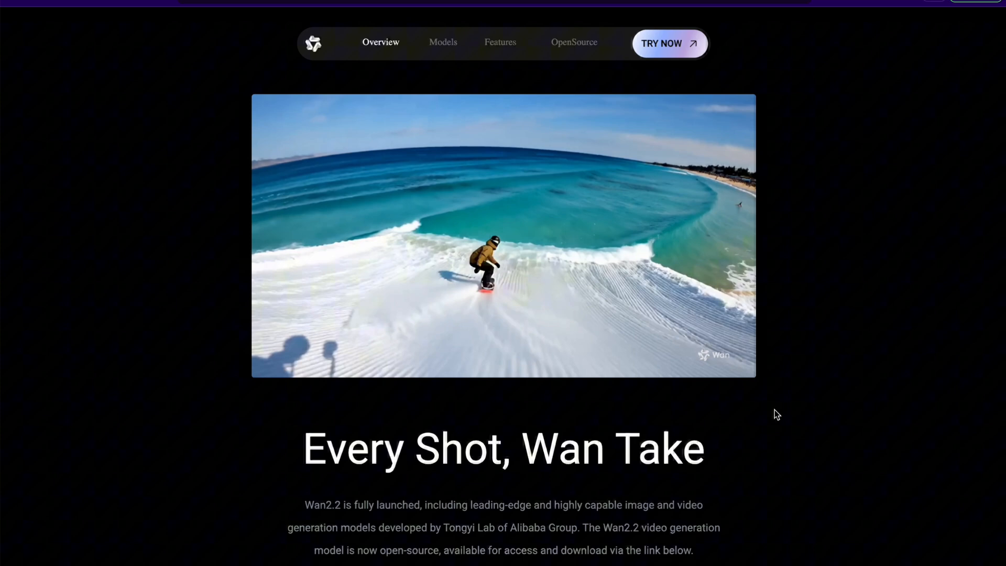
pyautogui.click(574, 42)
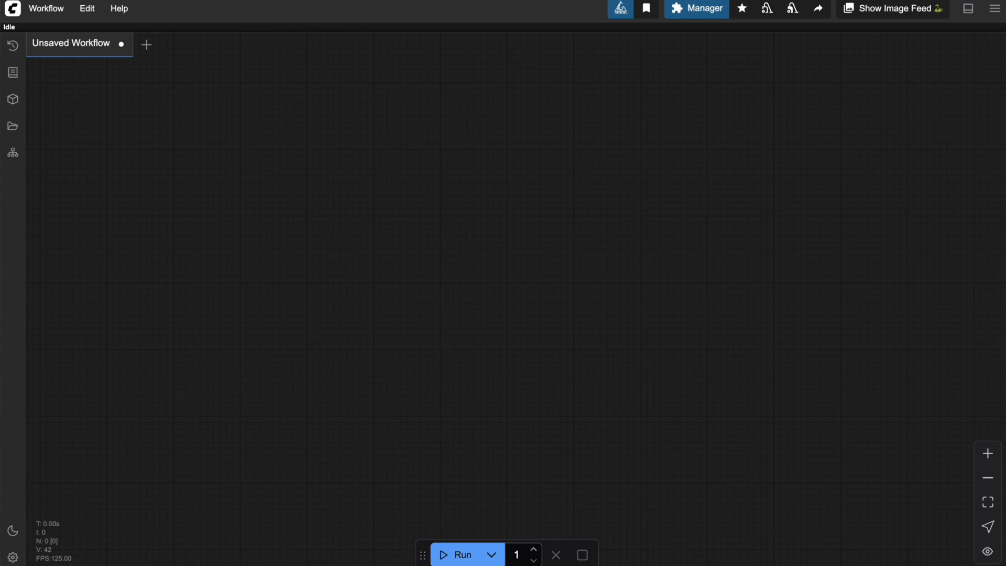
pyautogui.moveTo(631, 72)
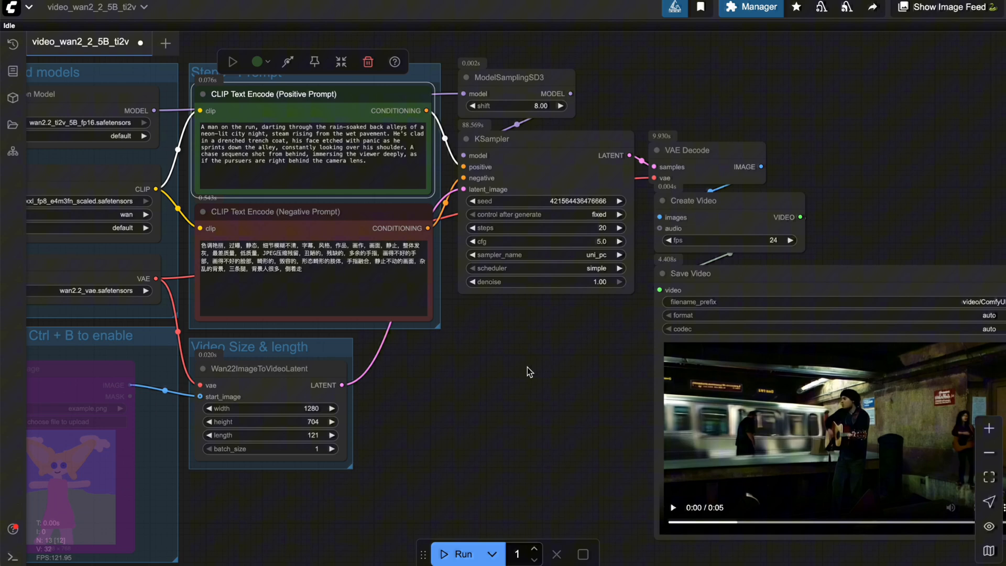
# - Change the positive prompt to a man in a trench coat fleeing through rainy night alleys
pyautogui.click(28, 8)
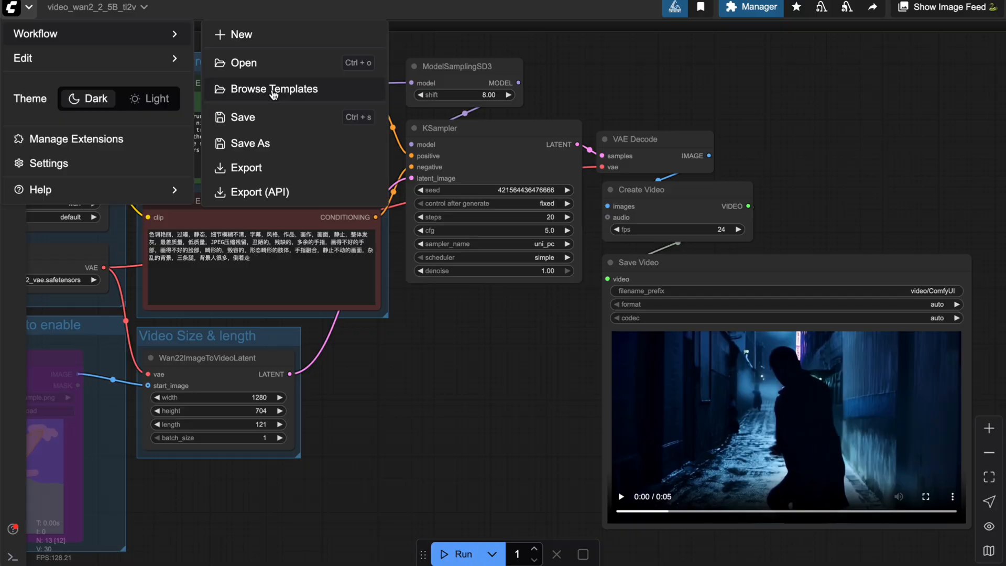